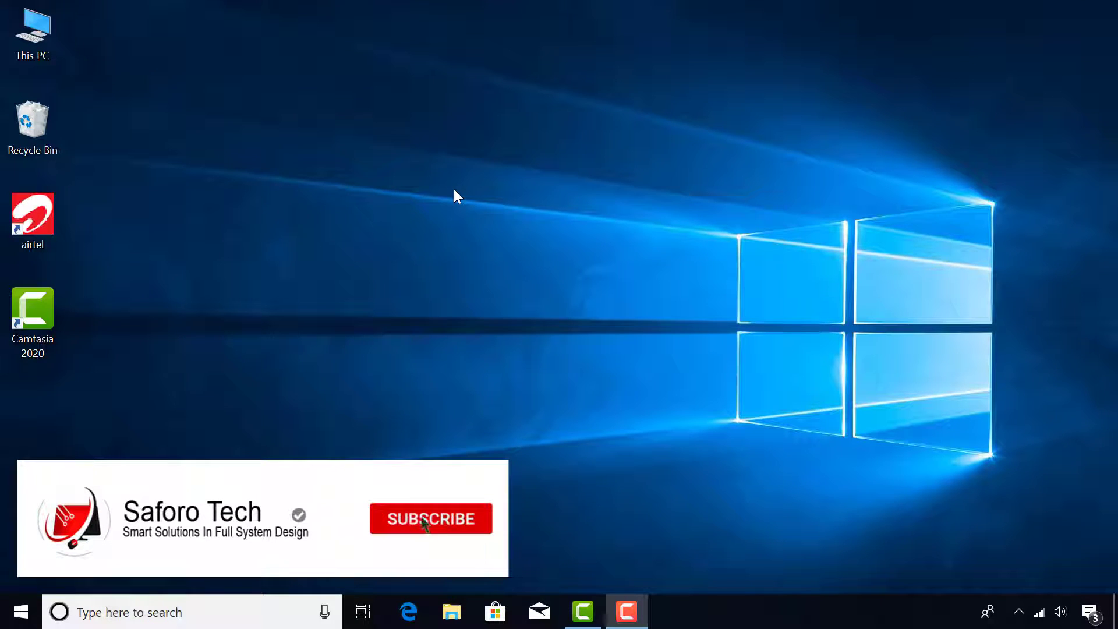
# - Search 'dev' from the taskbar and launch Device Manager
pyautogui.click(430, 520)
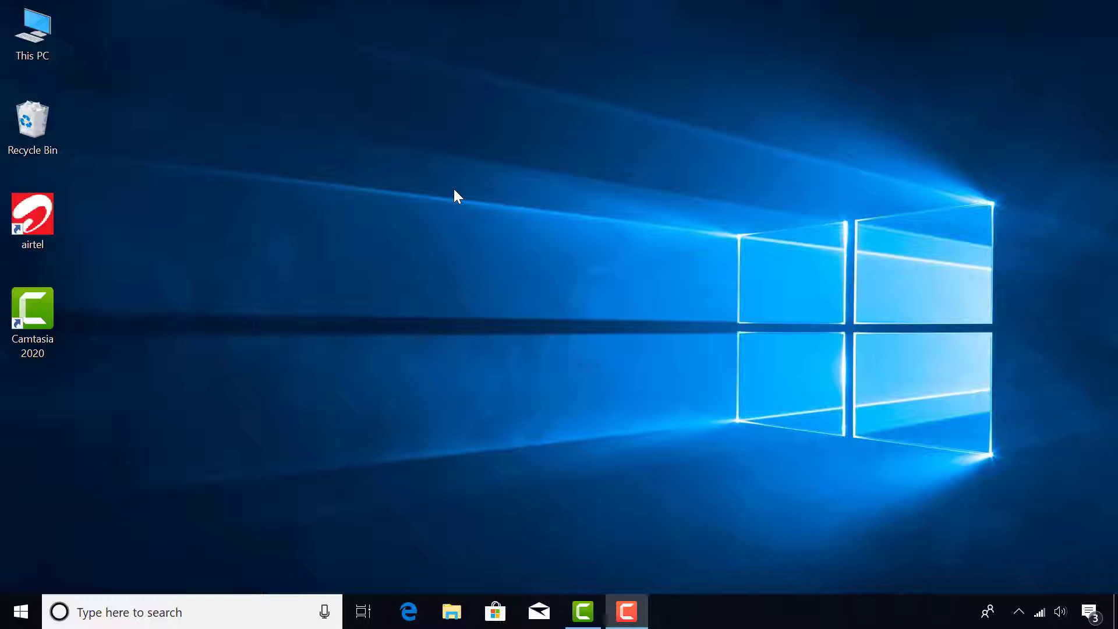
pyautogui.moveTo(661, 413)
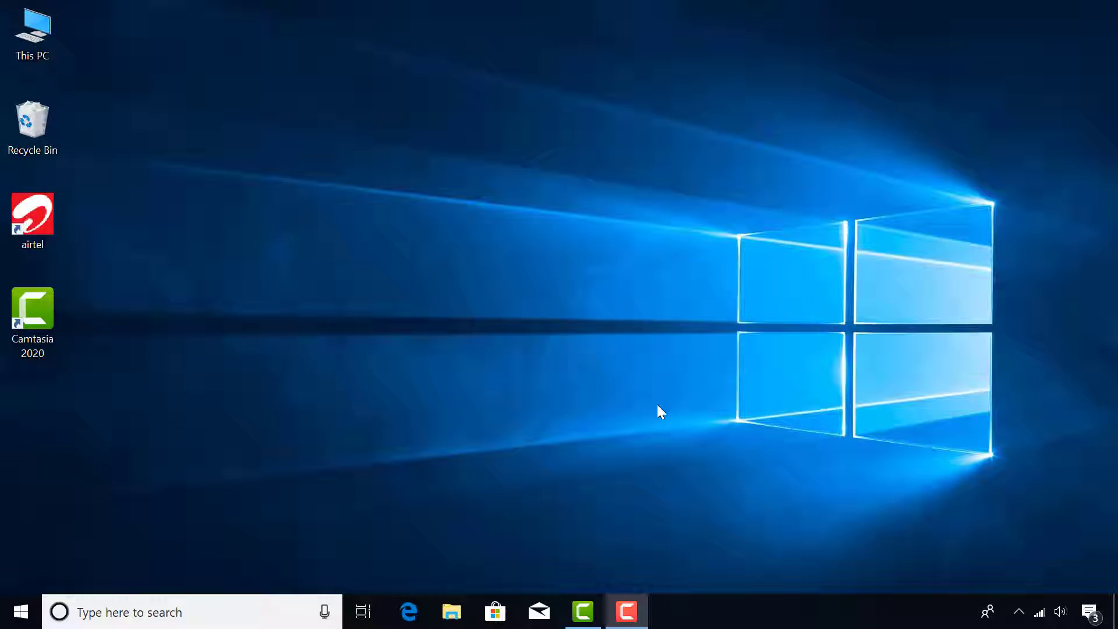
pyautogui.write('dev')
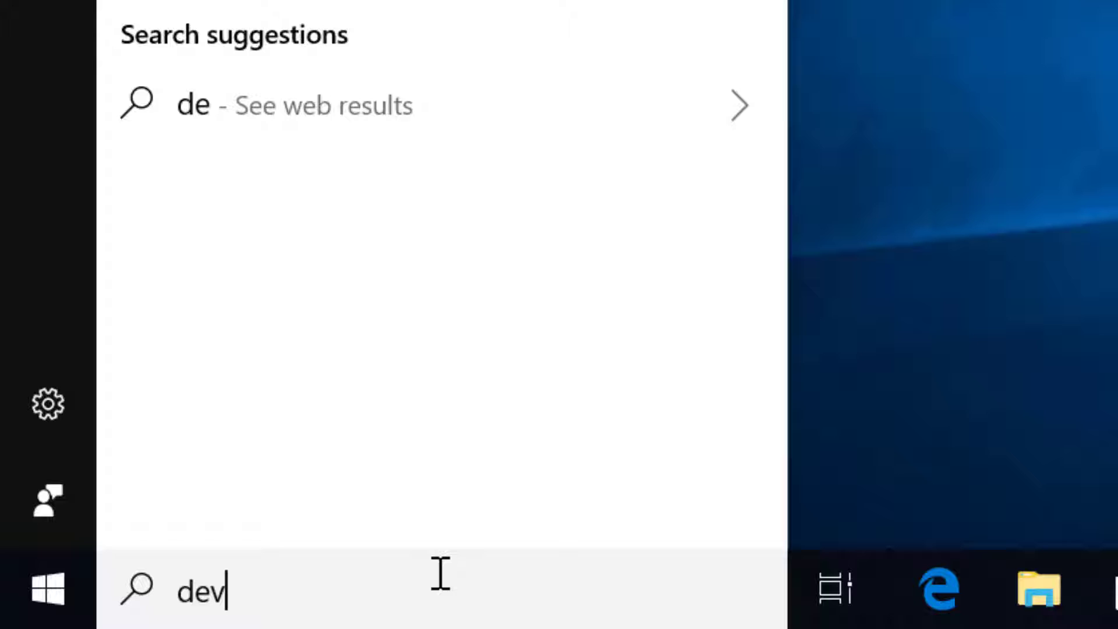
pyautogui.press('Enter')
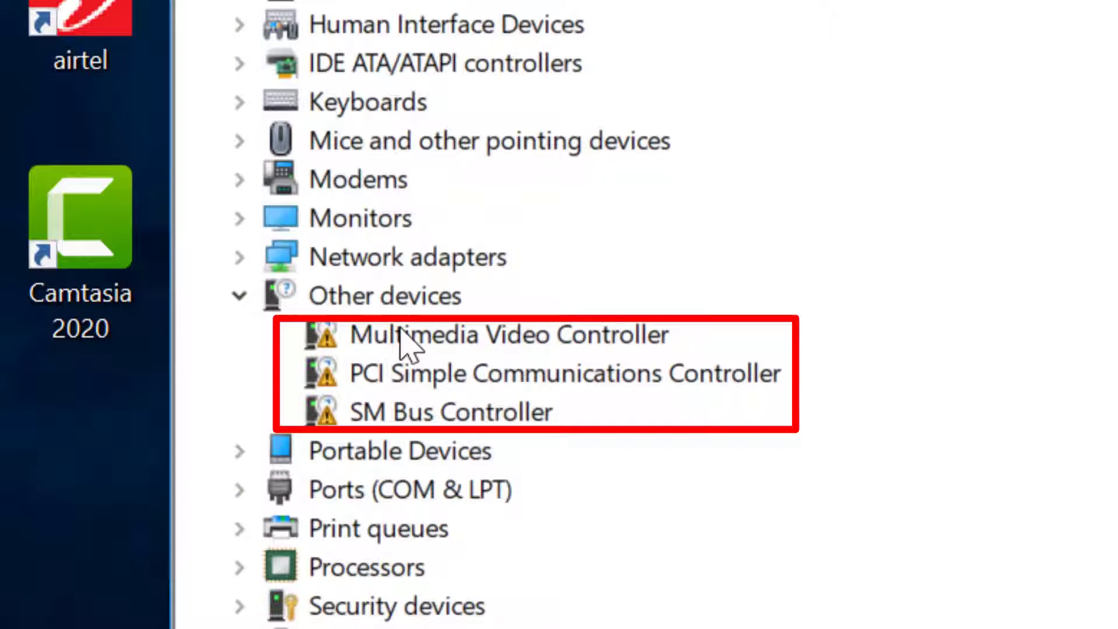
# - Auto-update the Multimedia Video Controller driver, installing it as Hauppauge WinTV HVR-1200
pyautogui.click(449, 411)
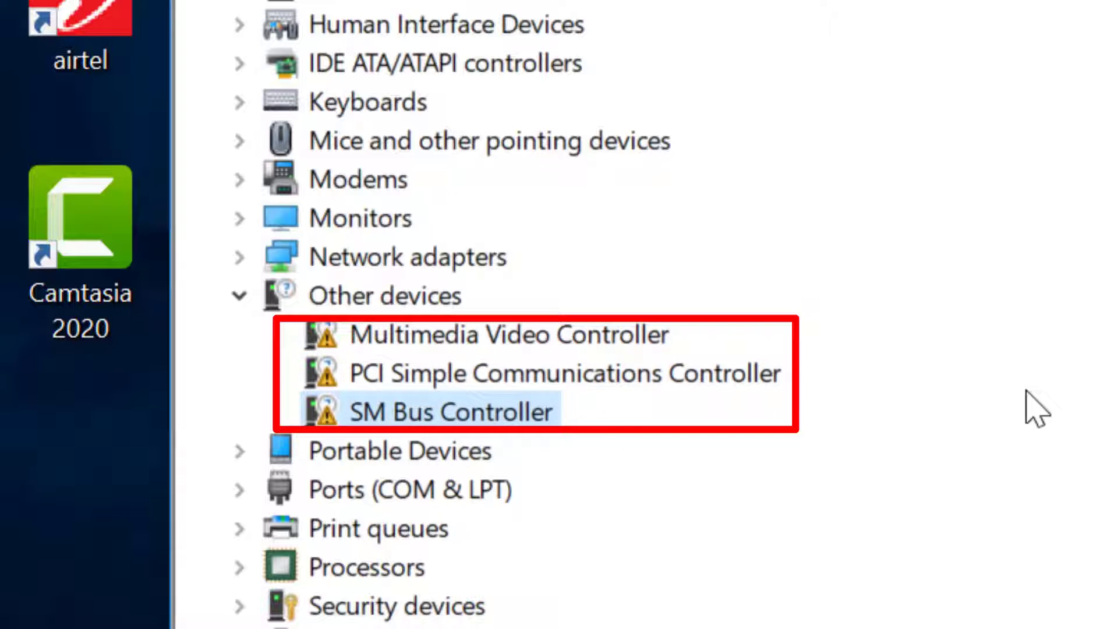
pyautogui.moveTo(1084, 264)
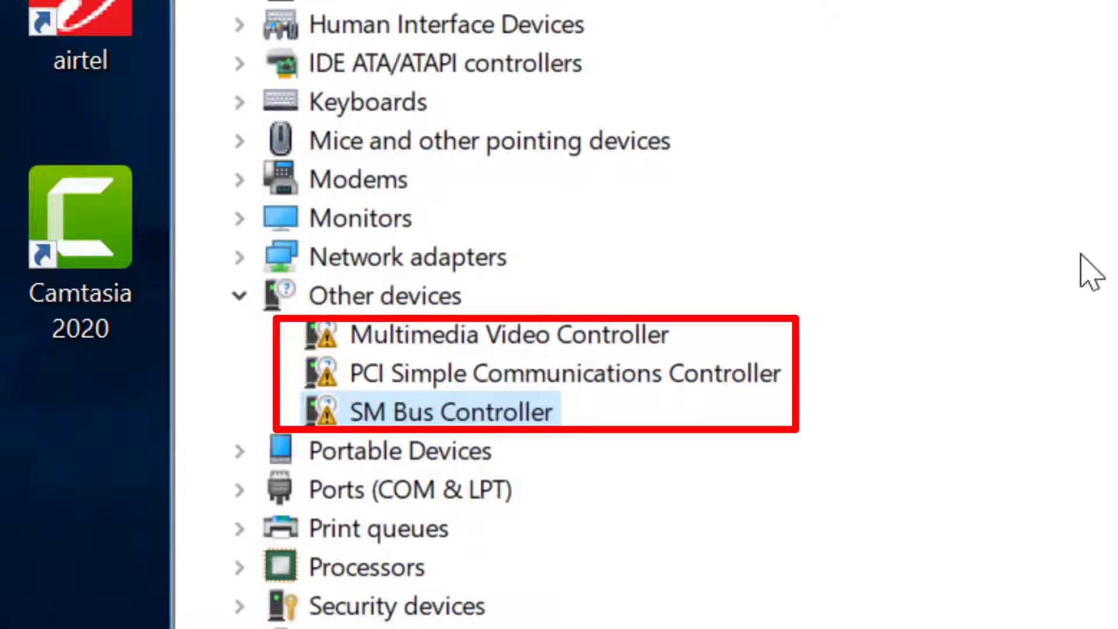
pyautogui.click(509, 335)
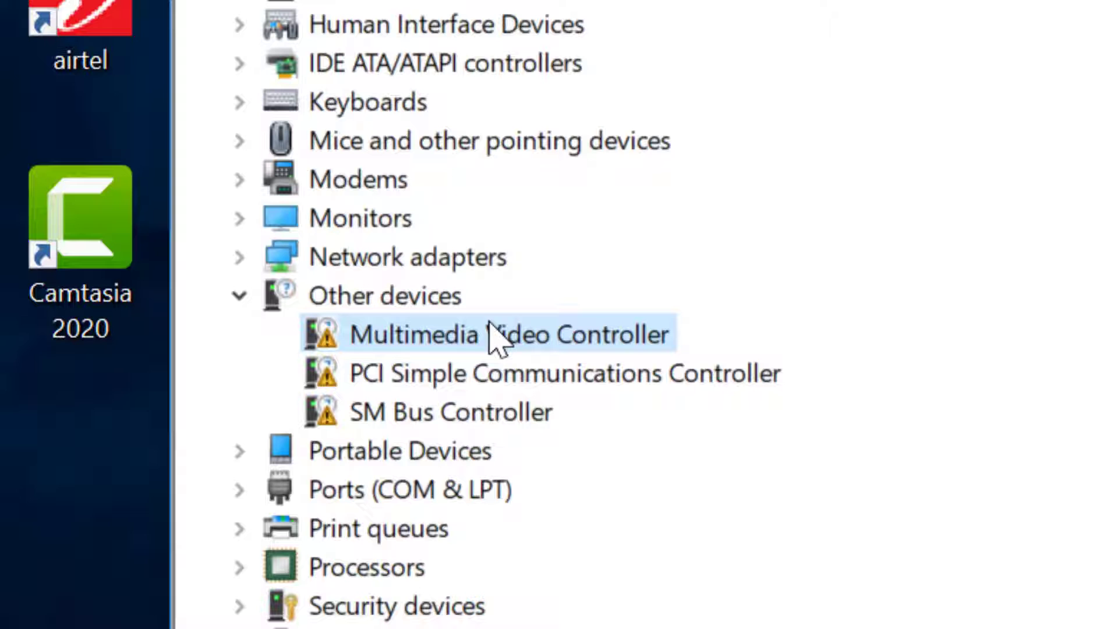
pyautogui.rightClick(500, 337)
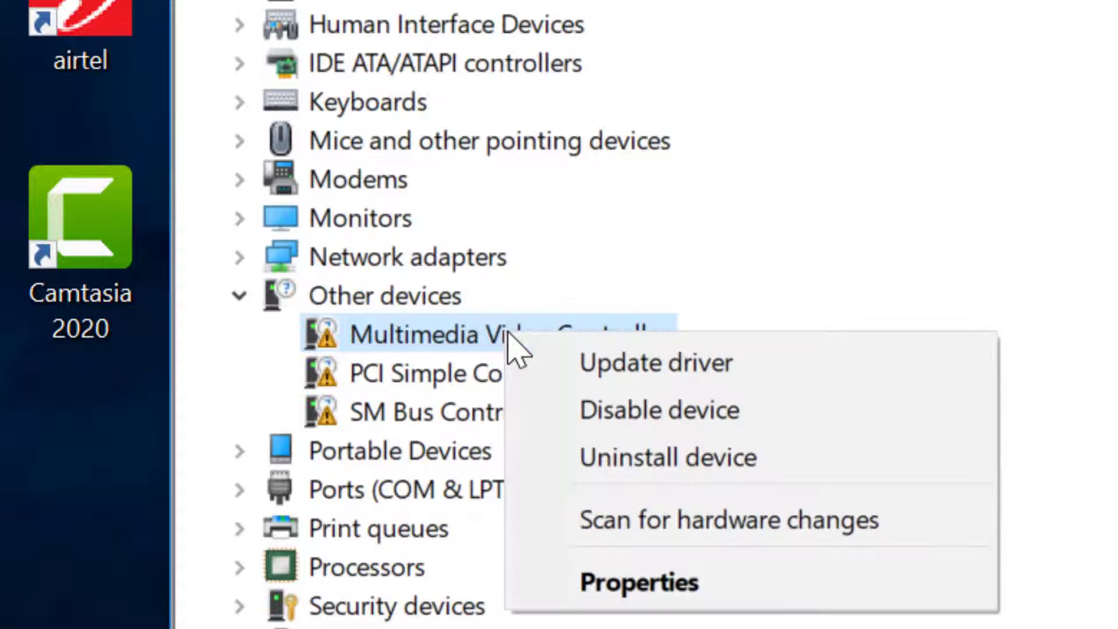
pyautogui.moveTo(654, 388)
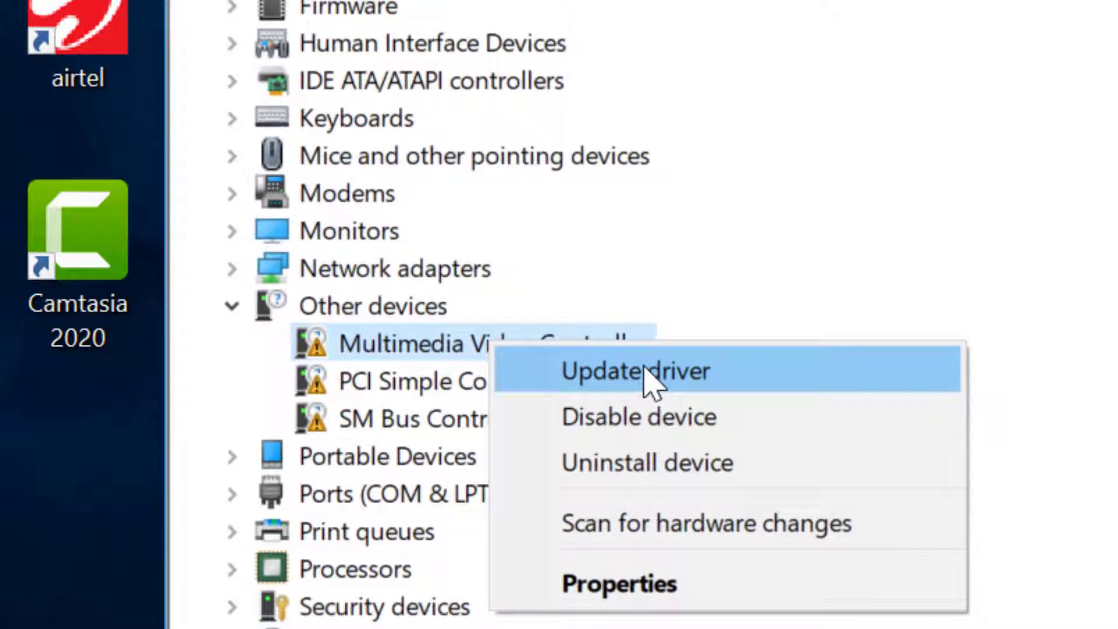
pyautogui.click(636, 372)
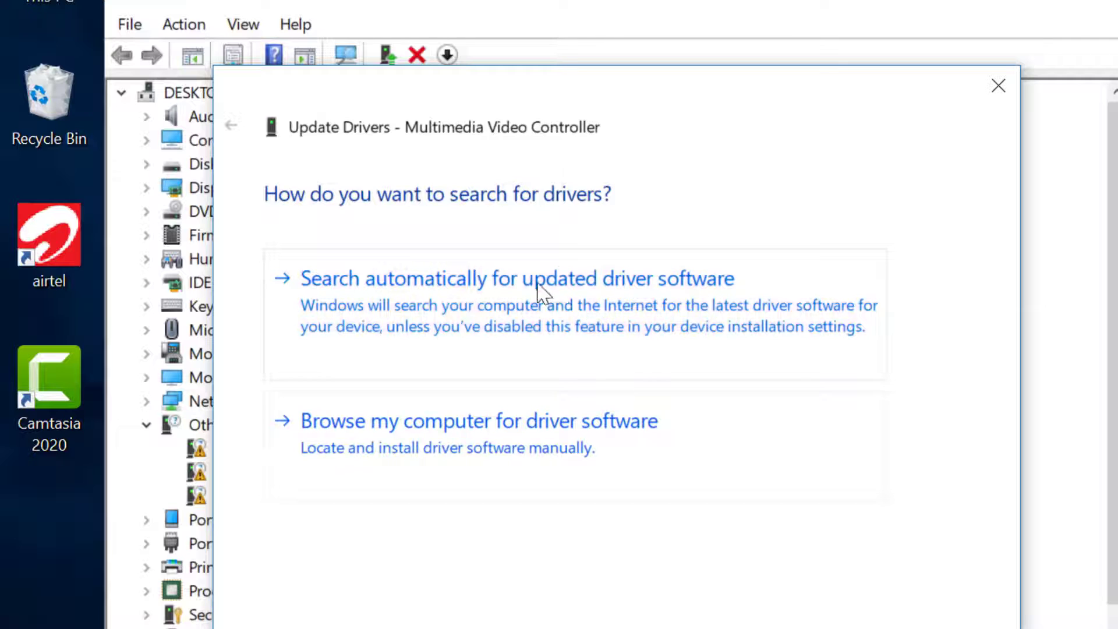
pyautogui.click(539, 279)
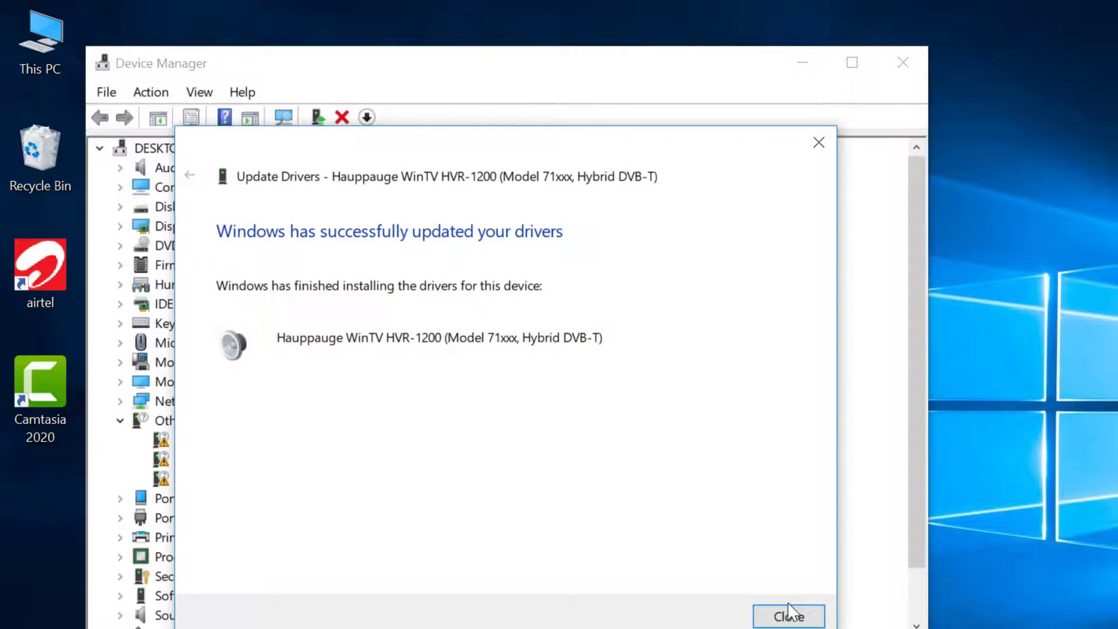
pyautogui.click(788, 616)
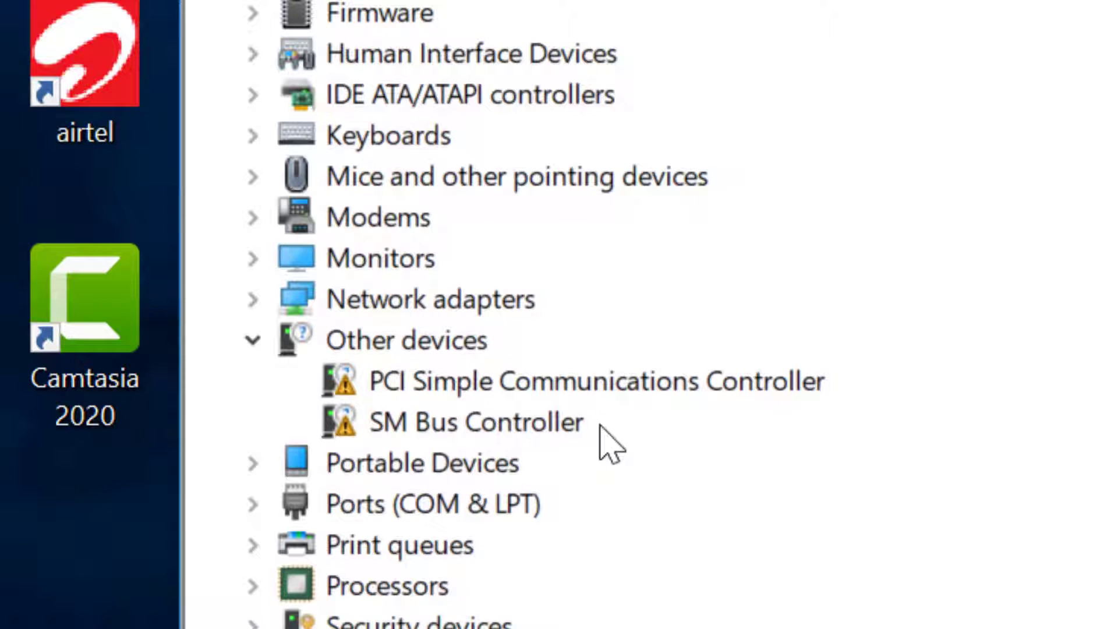
pyautogui.moveTo(506, 409)
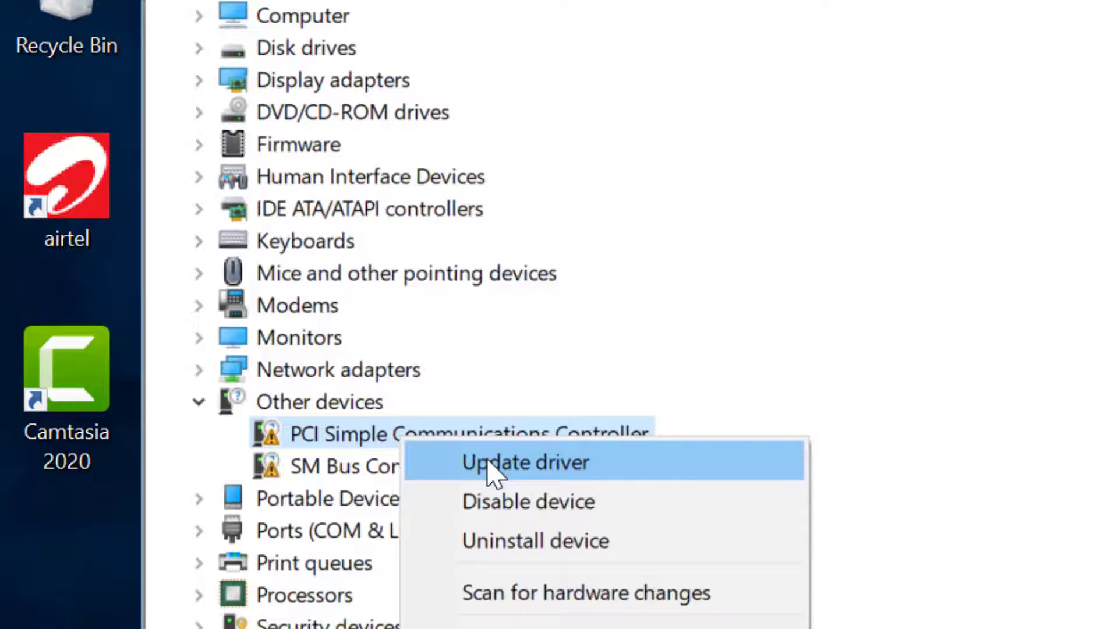
# - Auto-update the PCI Simple Communications Controller, installing Intel Management Engine Interface
pyautogui.click(525, 462)
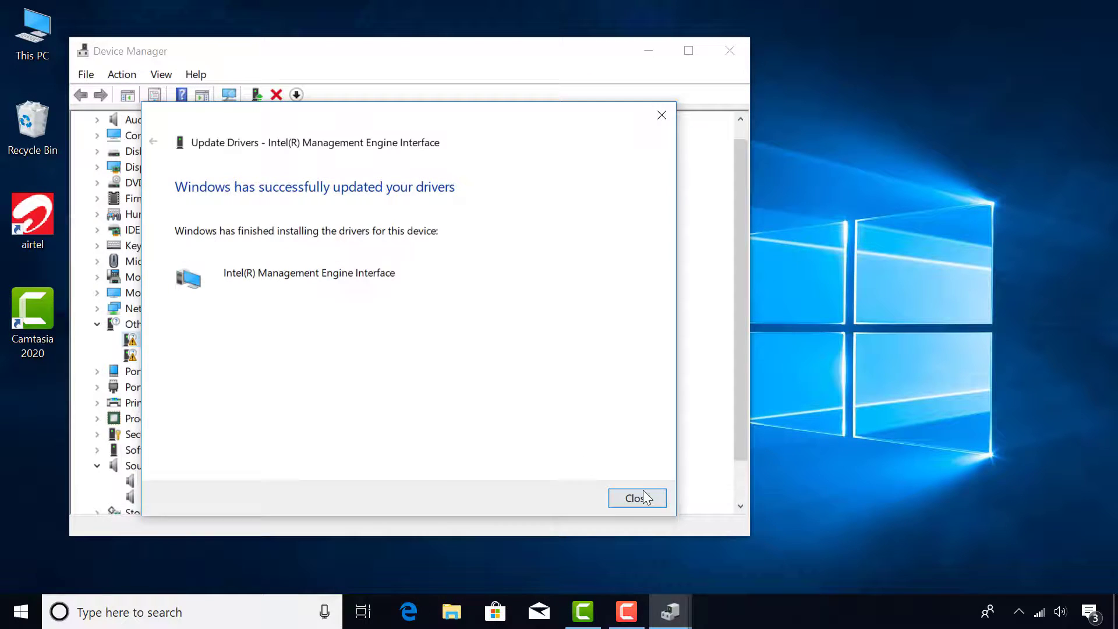
pyautogui.click(637, 498)
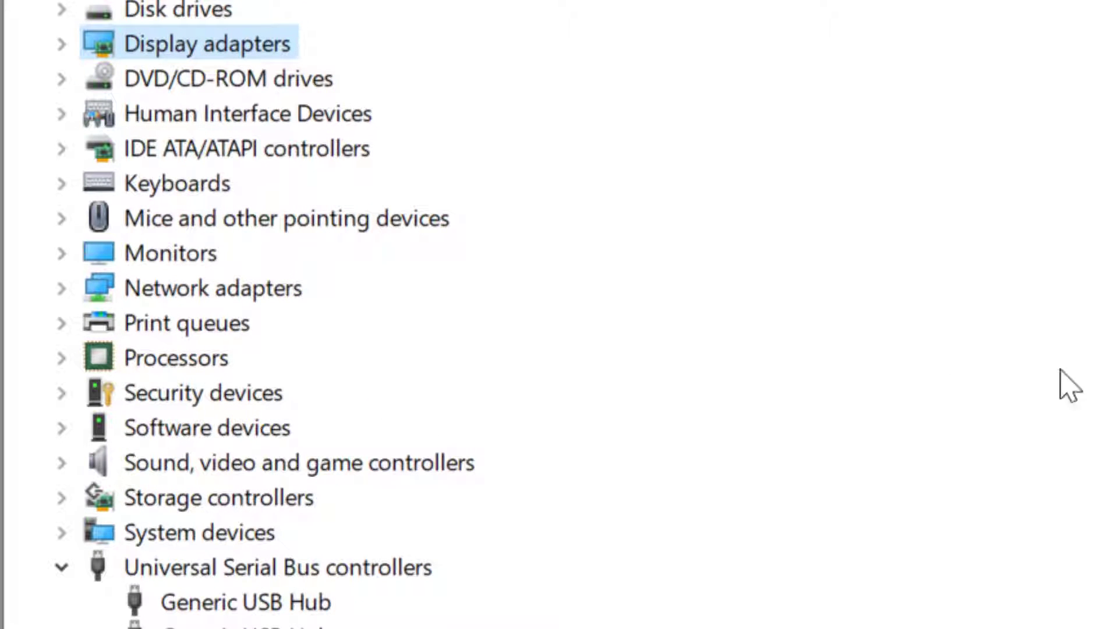
pyautogui.moveTo(155, 57)
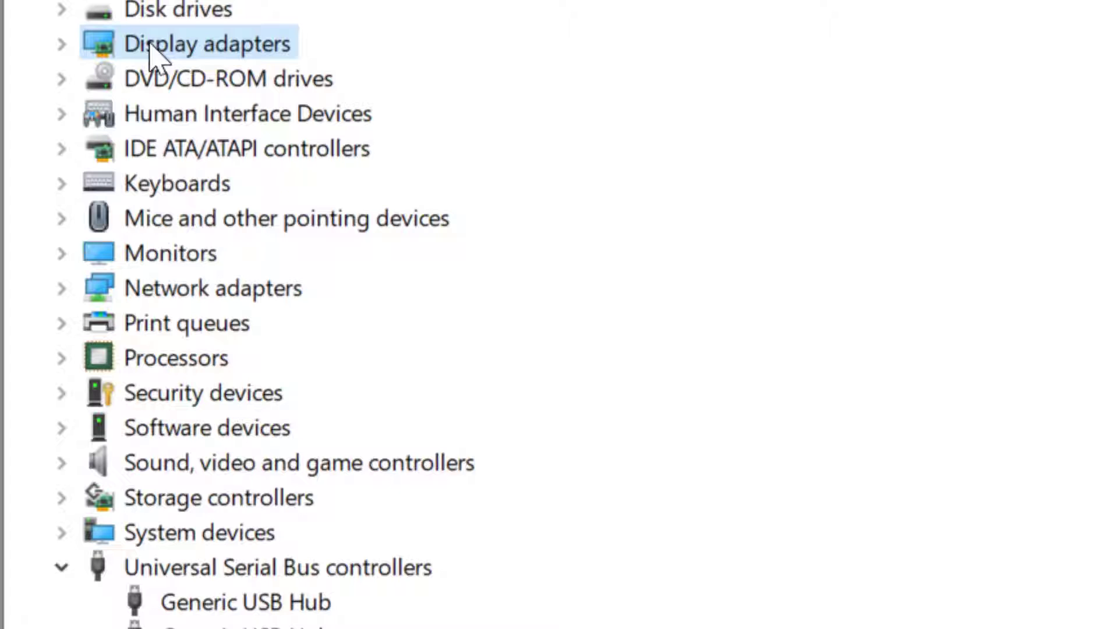
# - Expand Display adapters to reveal Microsoft Basic Display Adapter
pyautogui.click(61, 42)
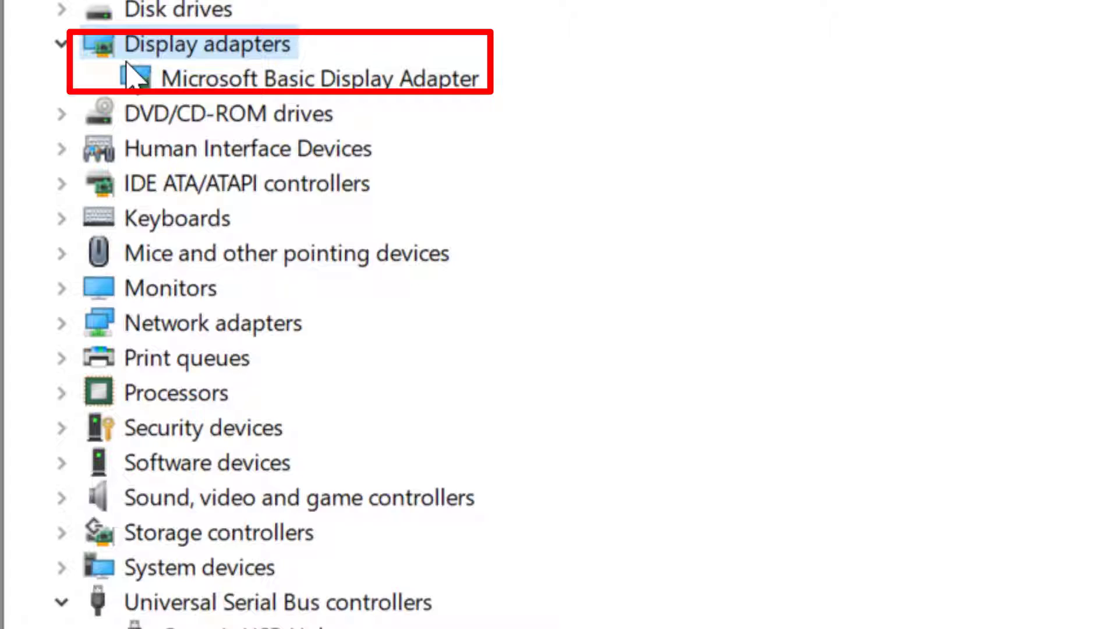
pyautogui.moveTo(64, 509)
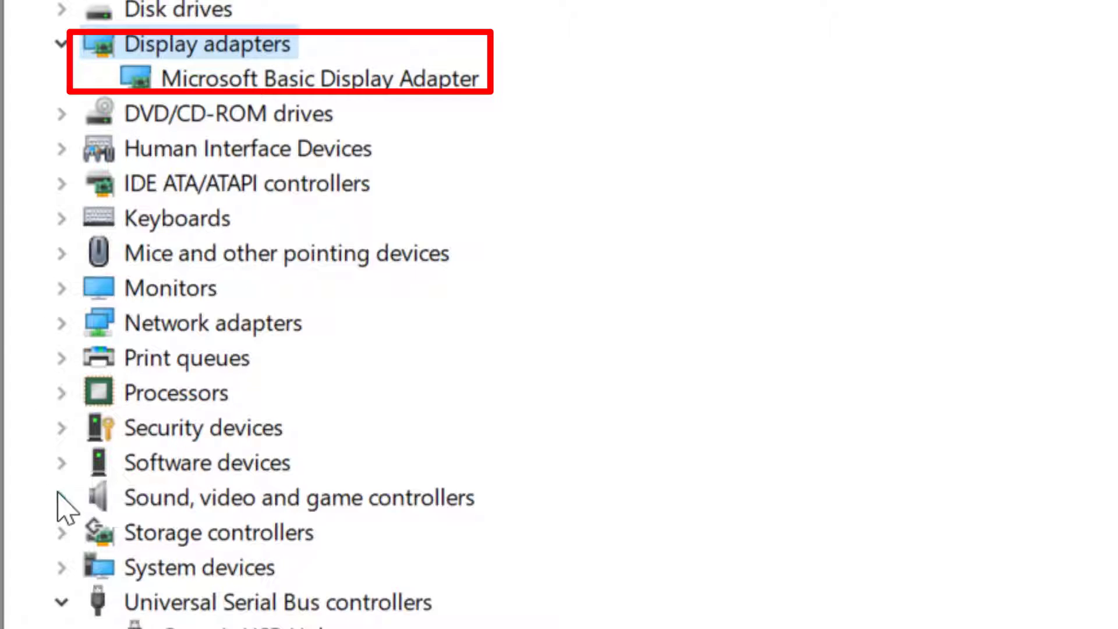
pyautogui.moveTo(242, 515)
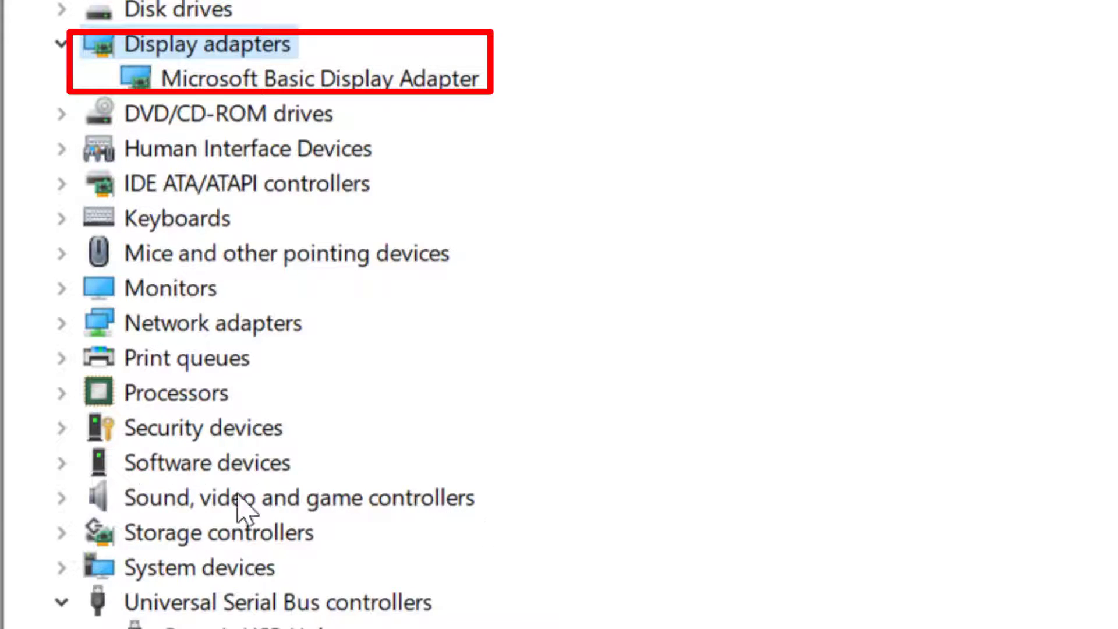
pyautogui.click(61, 498)
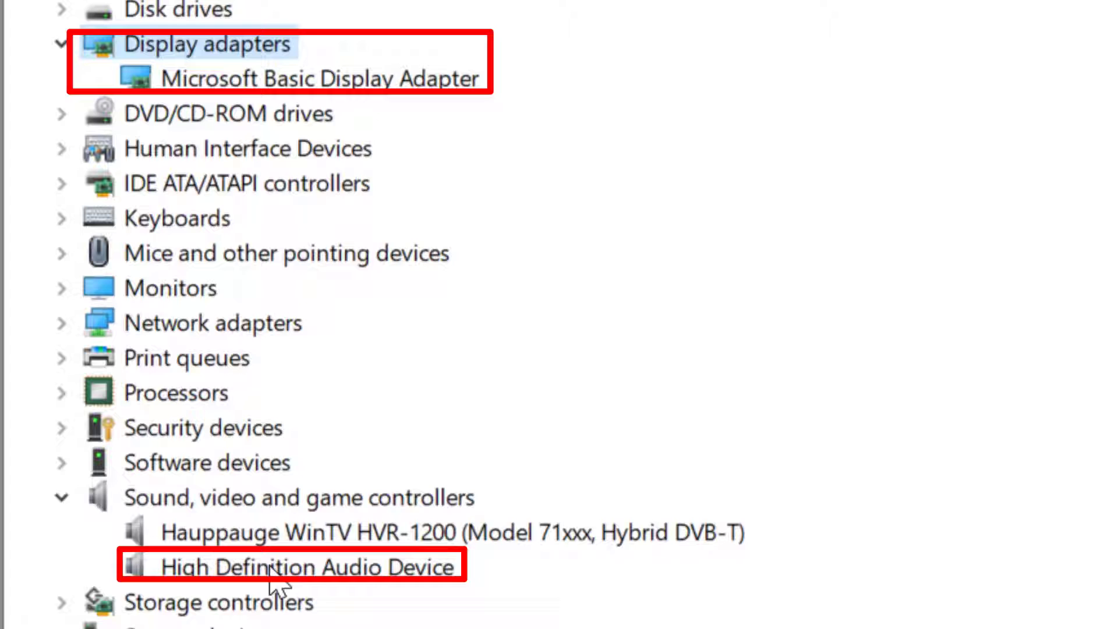
pyautogui.moveTo(426, 587)
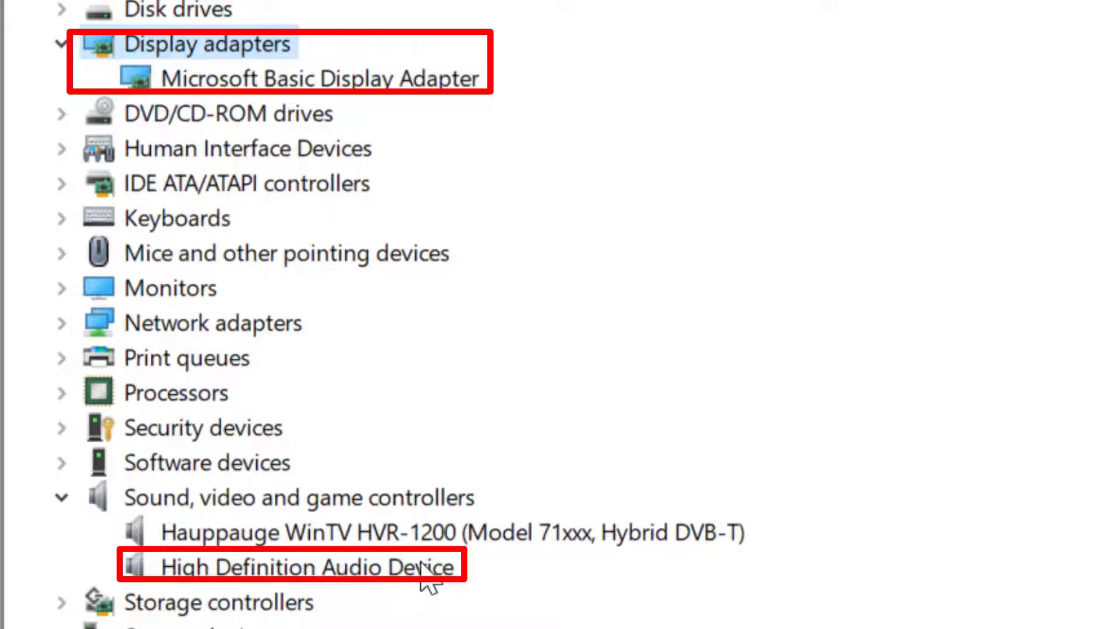
pyautogui.moveTo(469, 599)
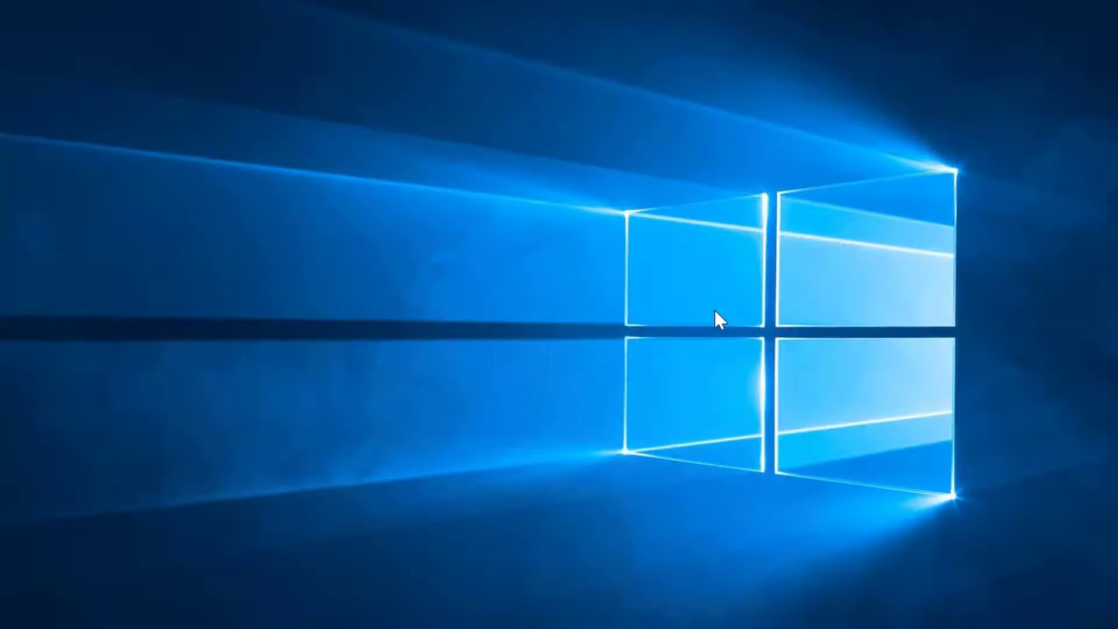
# - Open Advanced display settings, showing 1920 × 1080 at 60 Hz
pyautogui.rightClick(717, 322)
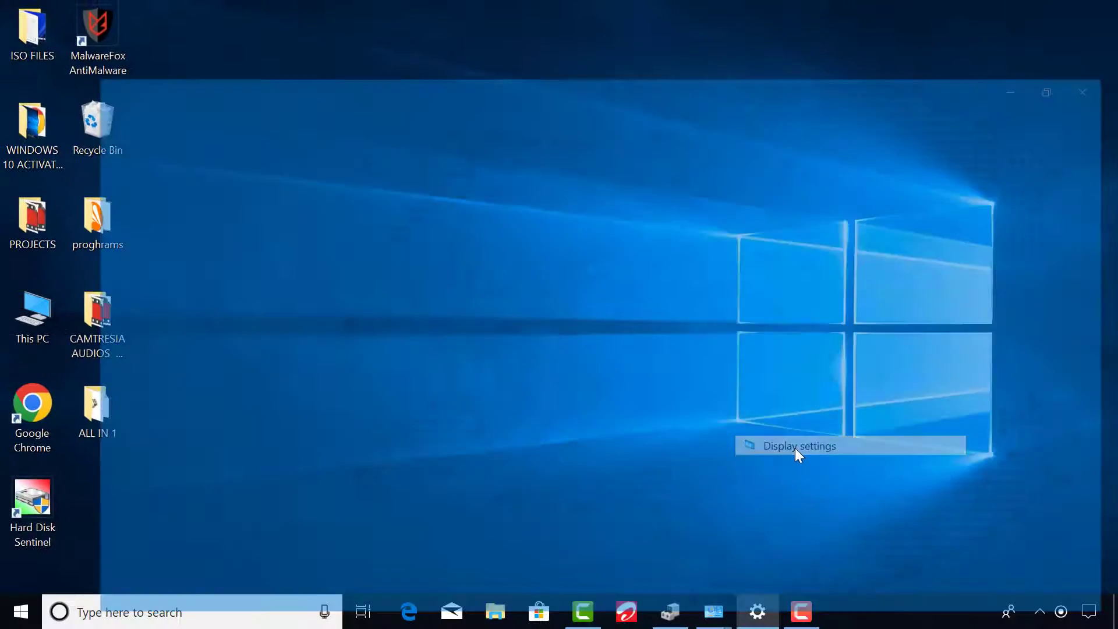
pyautogui.click(799, 446)
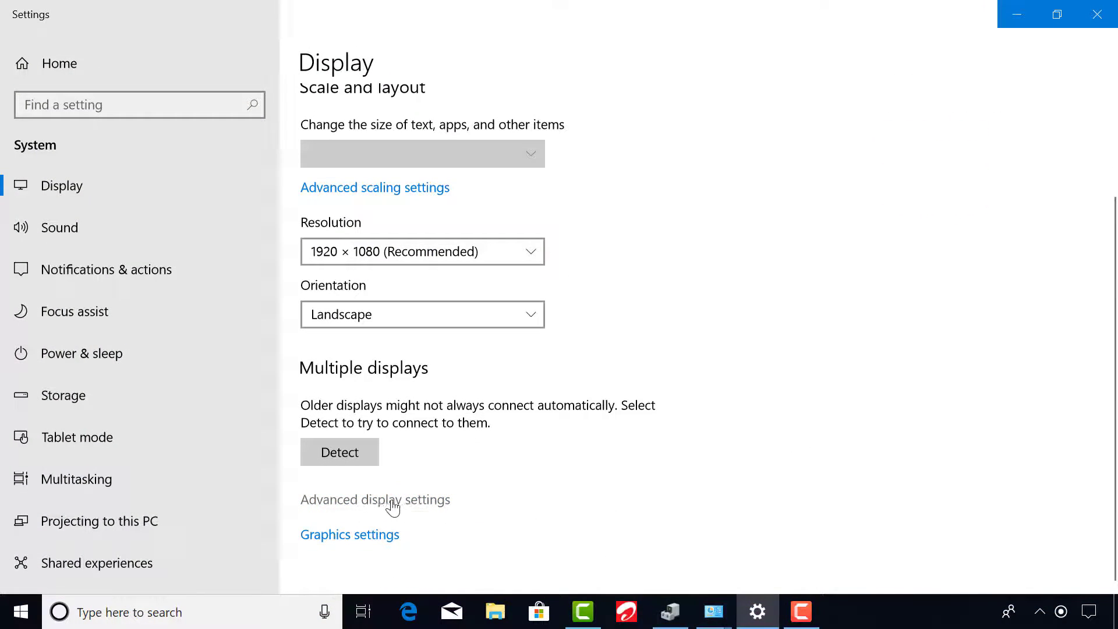
pyautogui.click(376, 500)
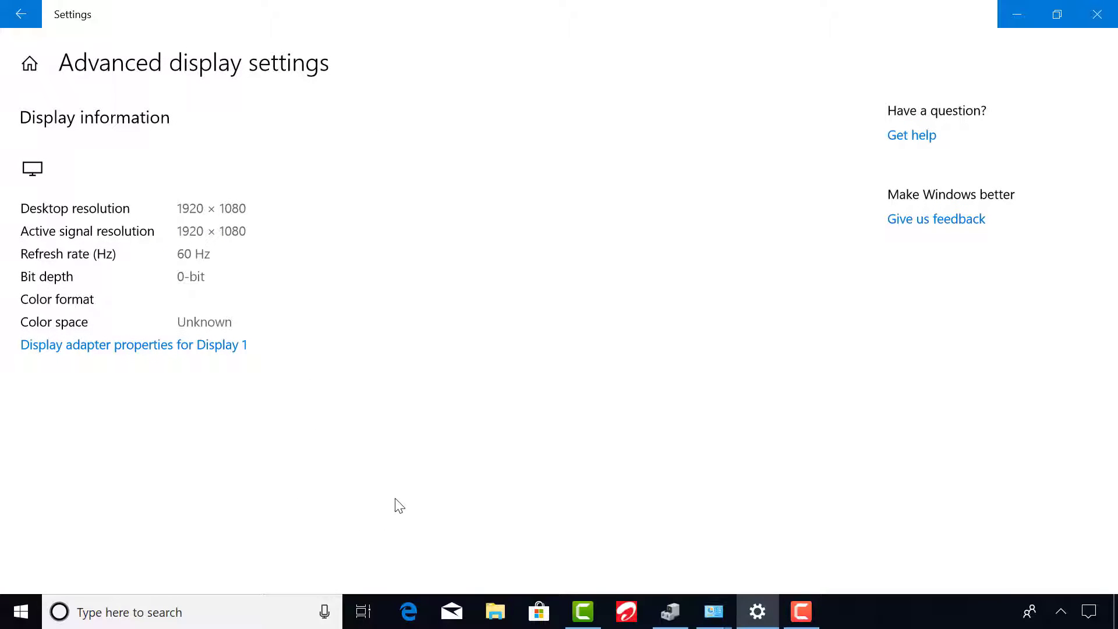
pyautogui.moveTo(124, 357)
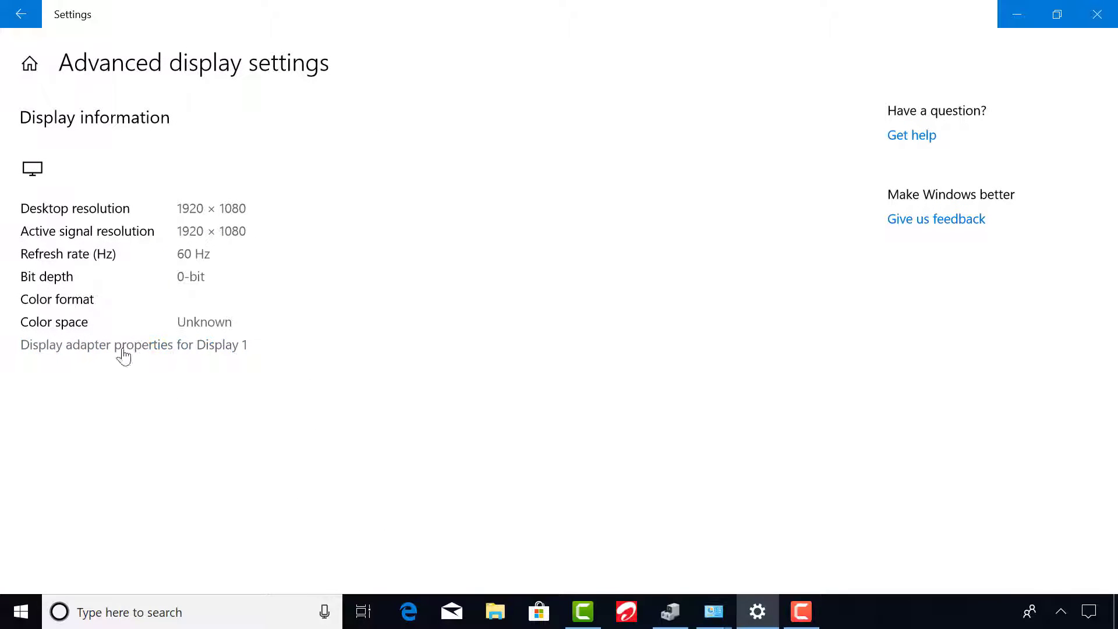
# - Open Display adapter properties for Display 1
pyautogui.click(124, 344)
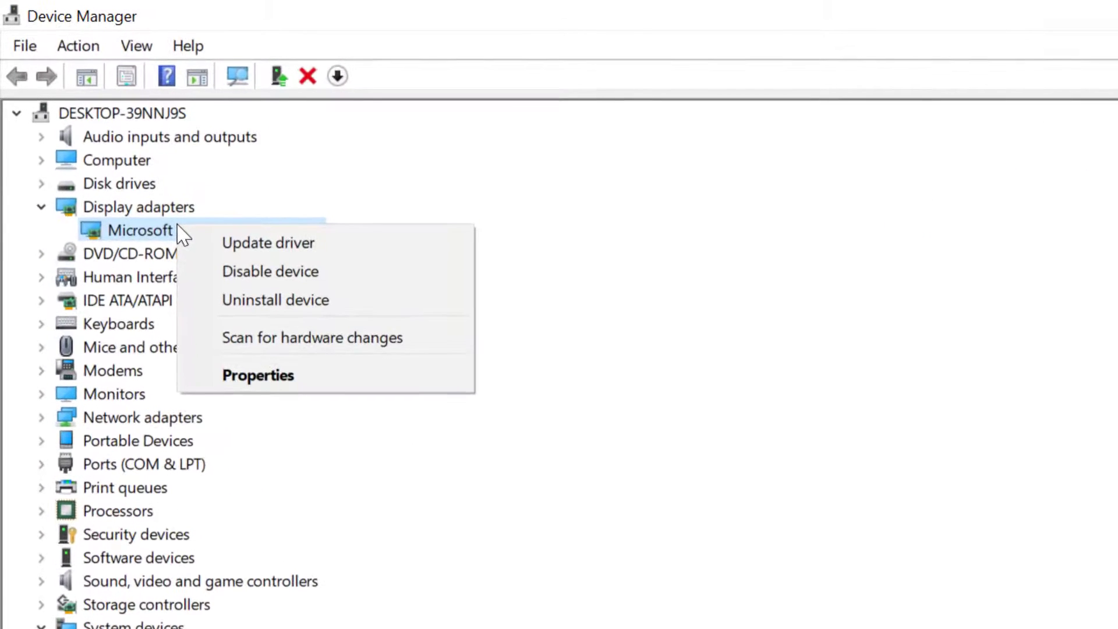
# - Update the display adapter driver to Intel(R) HD Graphics 4600
pyautogui.click(268, 243)
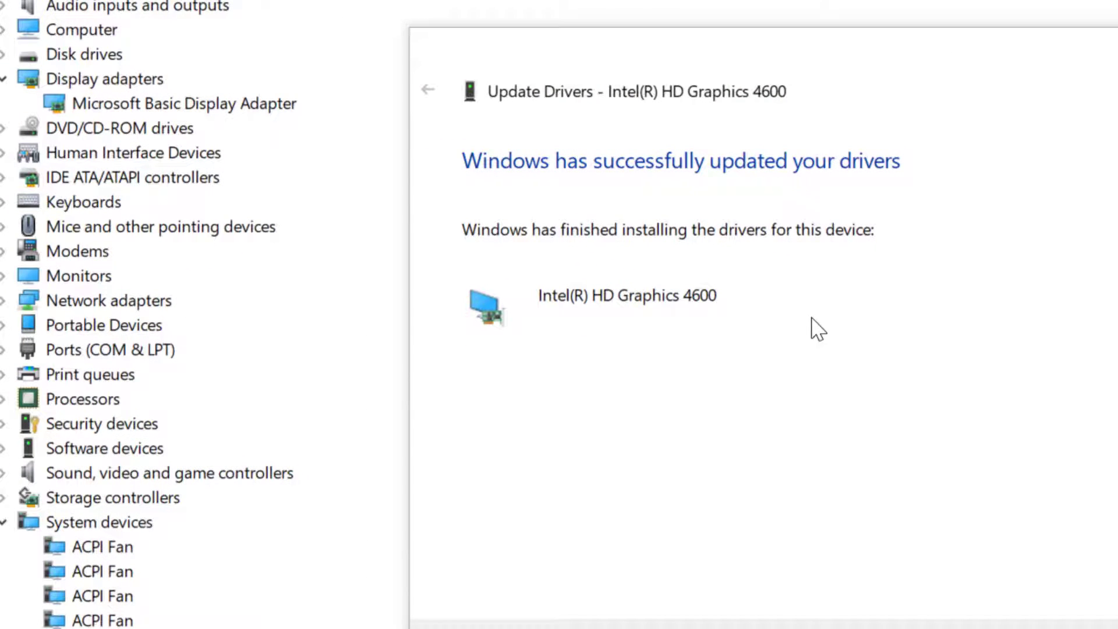
pyautogui.moveTo(818, 336)
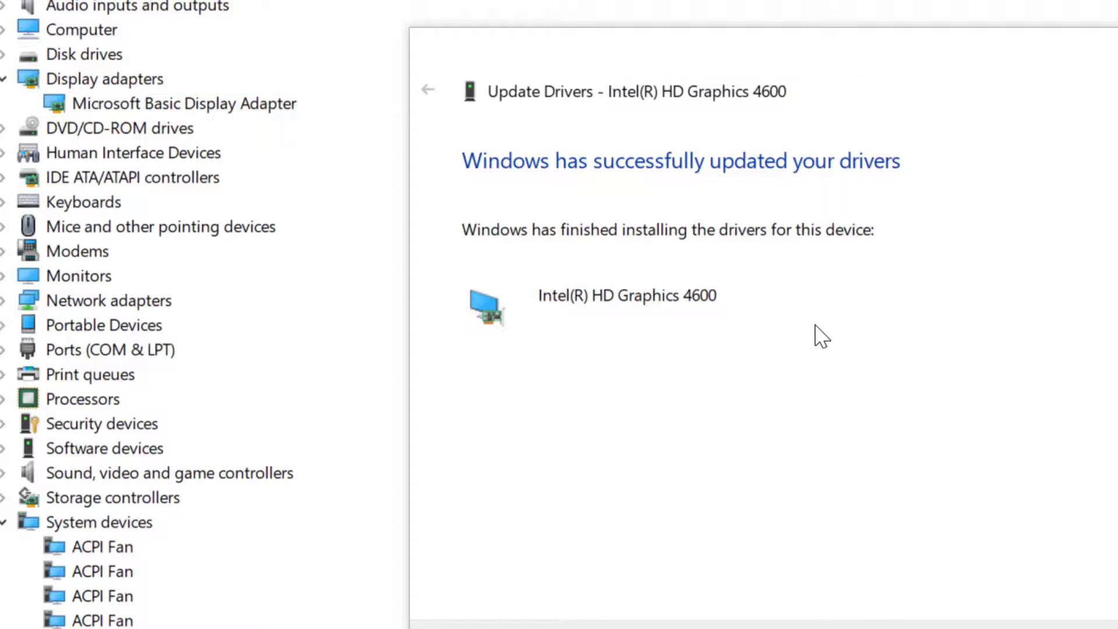
pyautogui.moveTo(653, 335)
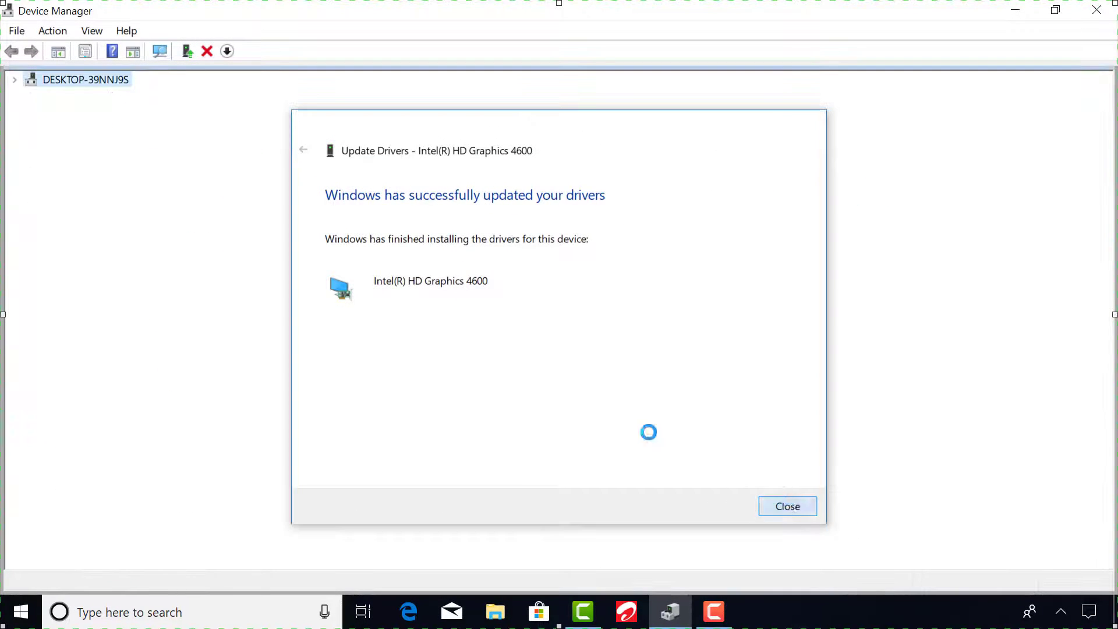
# - Check Display 1 adapter properties: Intel(R) HD Graphics 4600 with 128 MB dedicated memory
pyautogui.click(788, 506)
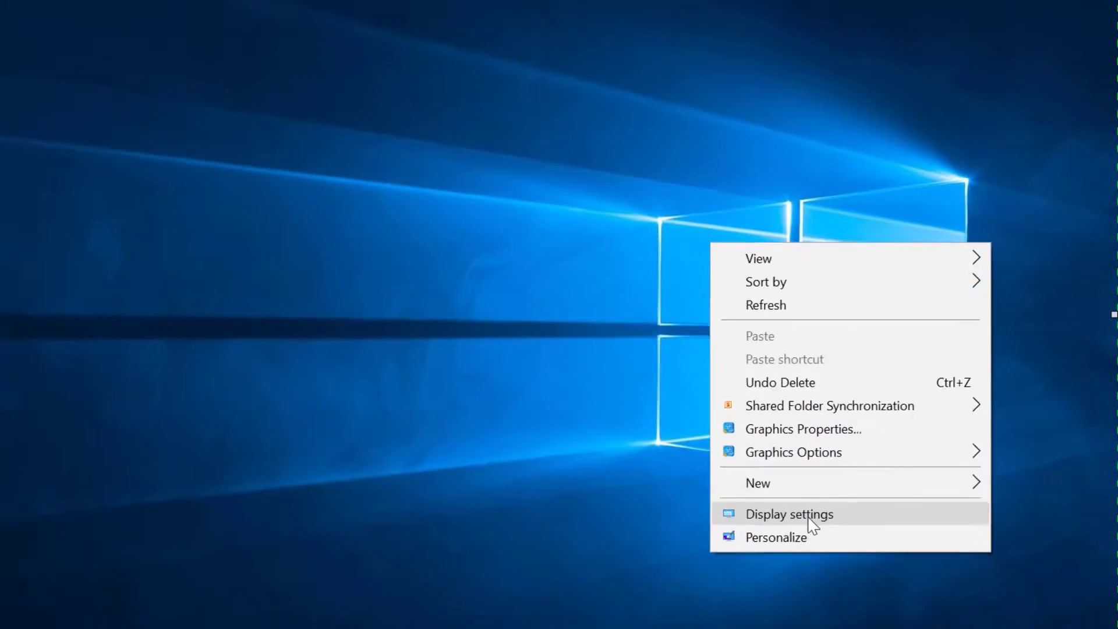
pyautogui.click(789, 514)
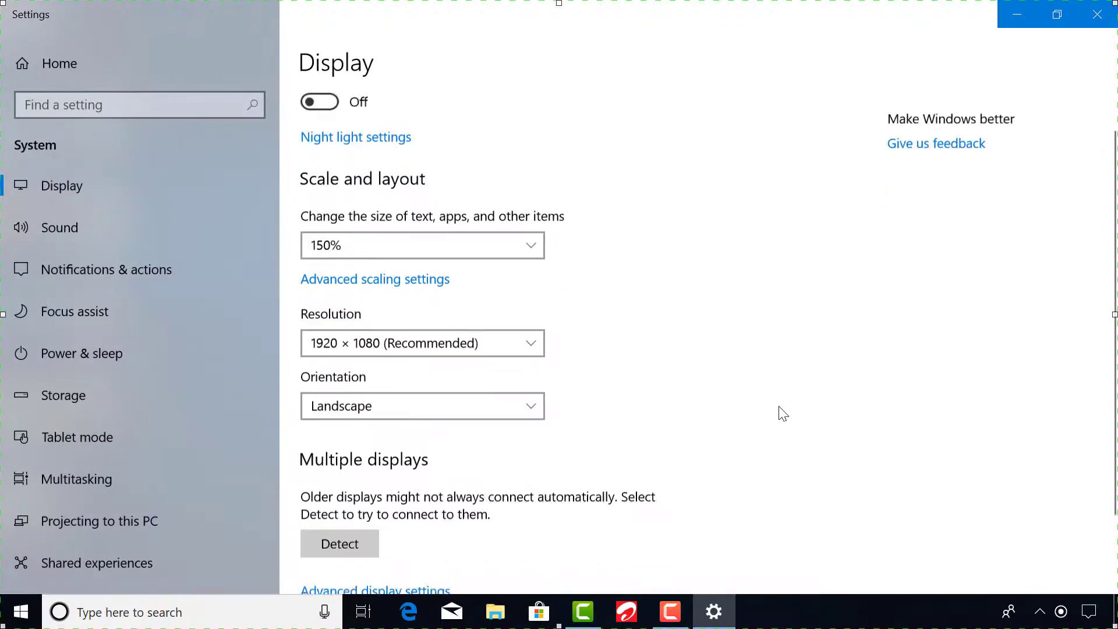
pyautogui.click(374, 590)
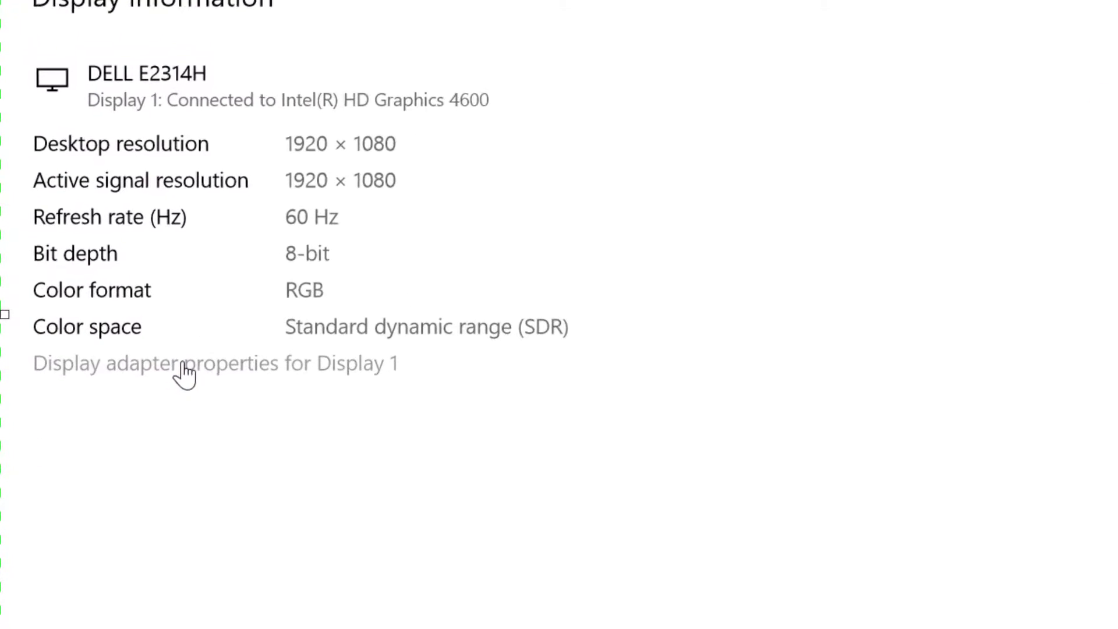
pyautogui.click(185, 363)
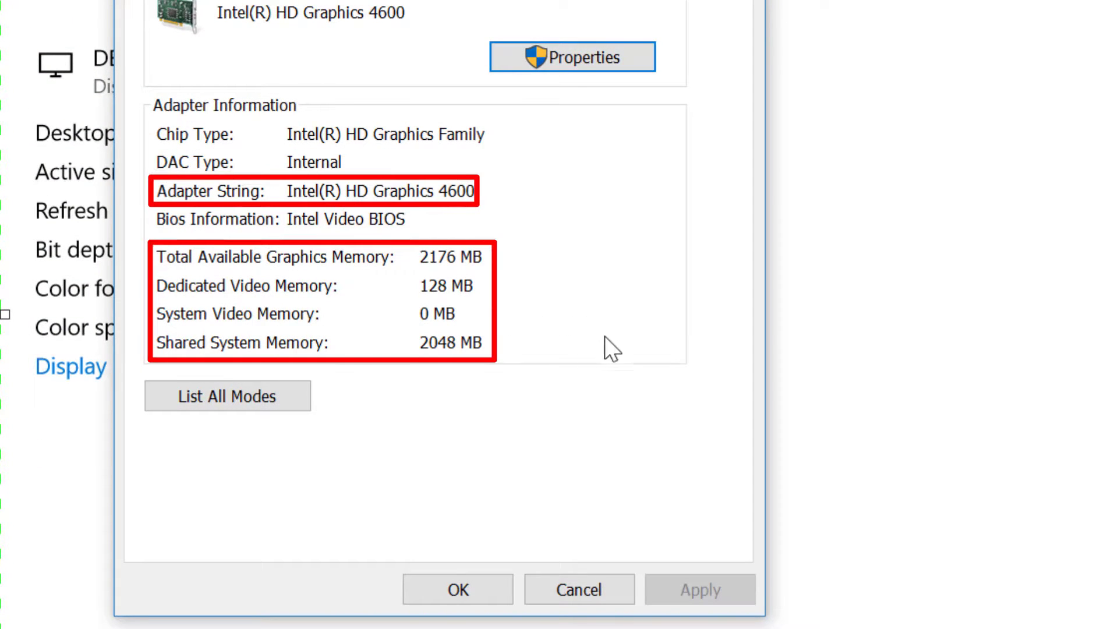
pyautogui.moveTo(497, 228)
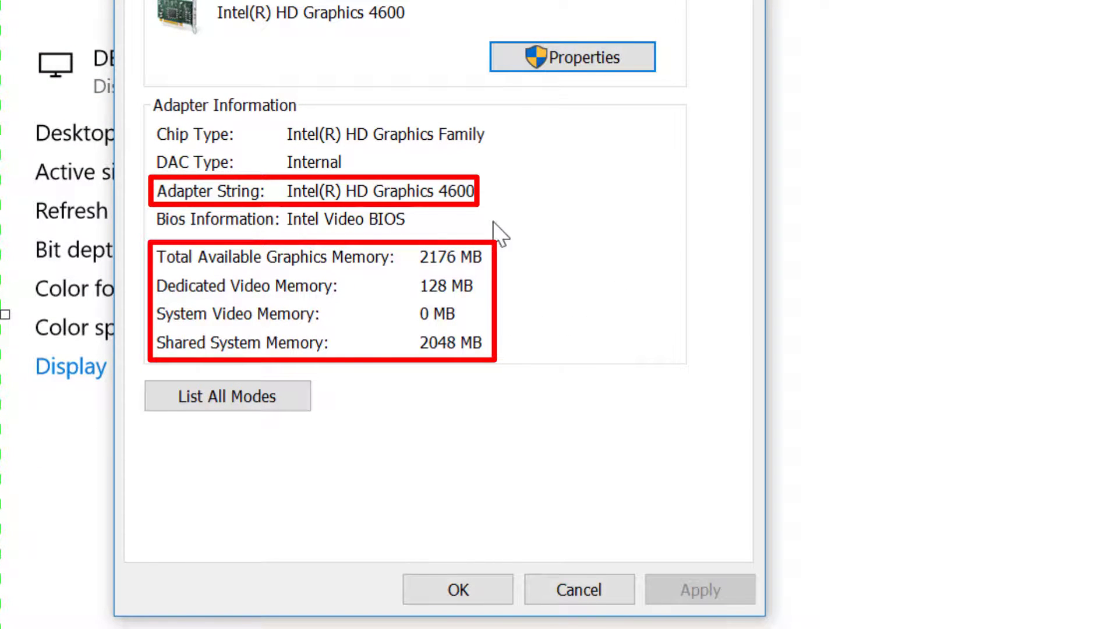
pyautogui.moveTo(443, 292)
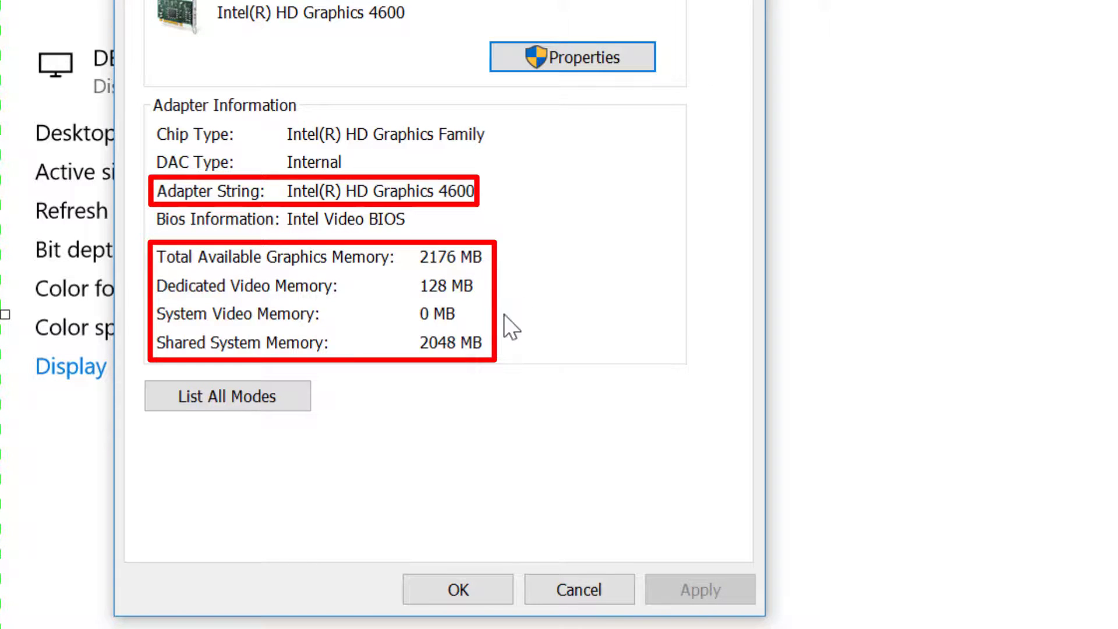
pyautogui.moveTo(422, 313)
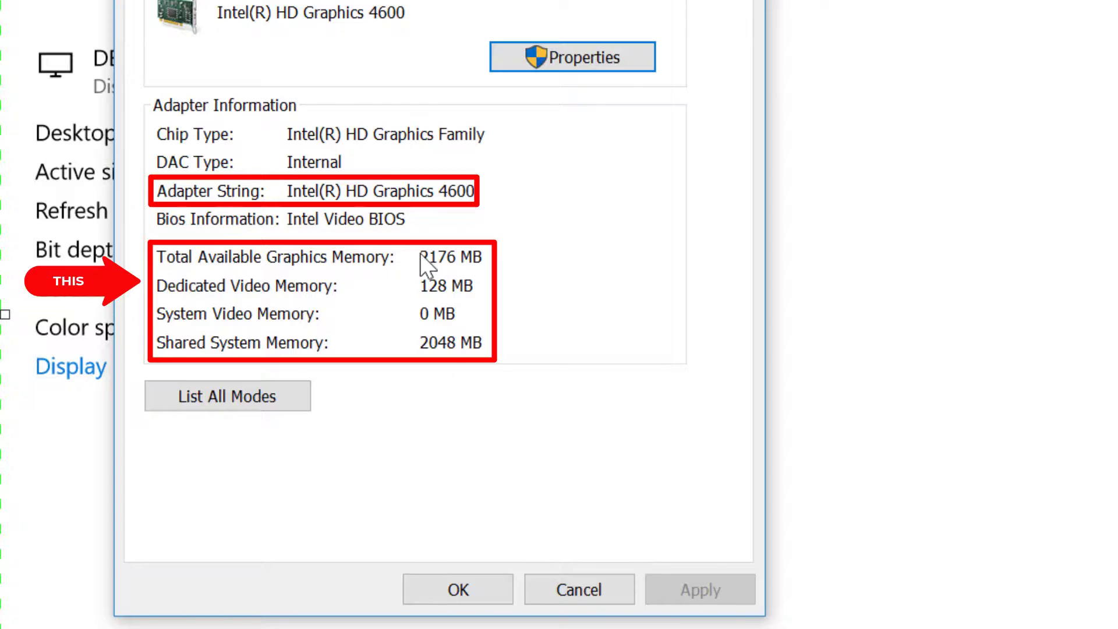
pyautogui.moveTo(454, 292)
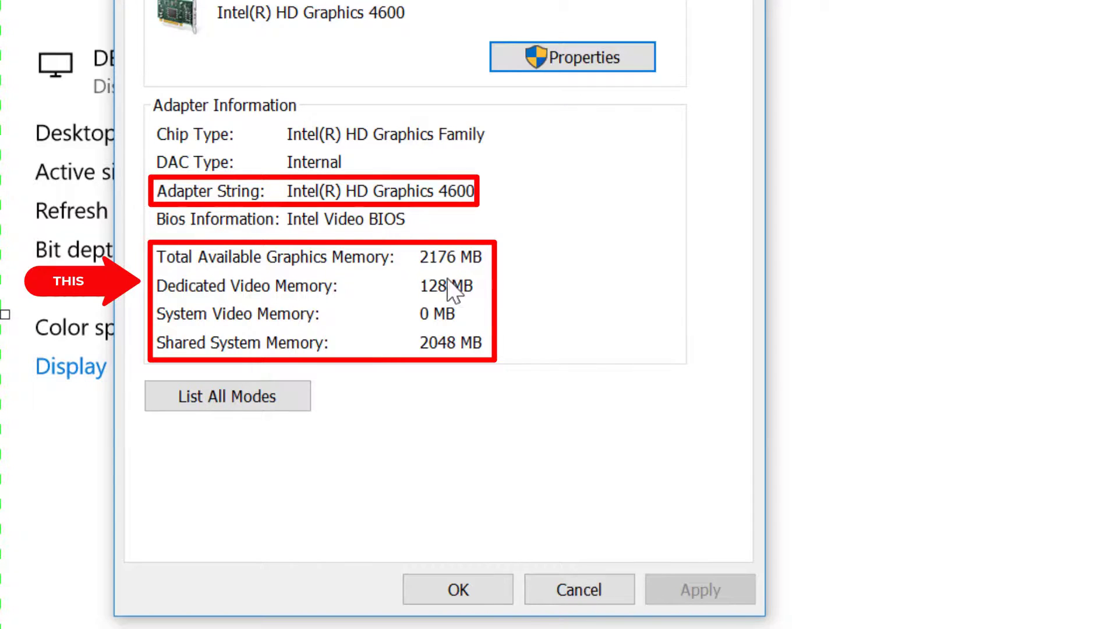